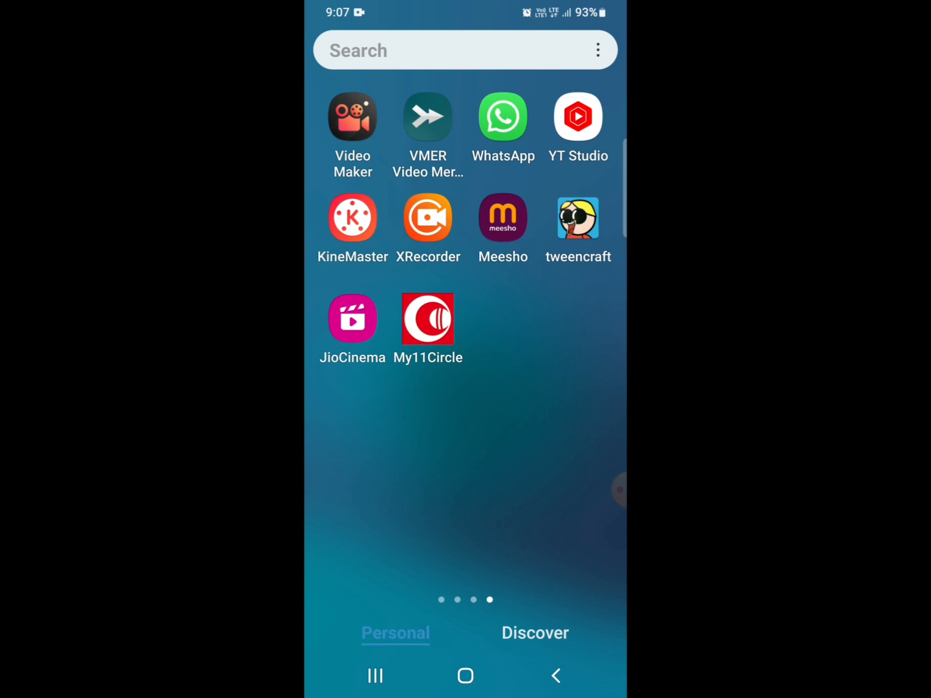
Step: Launch JioCinema from the home screen, surfacing the Google Play update-available notice
{"action": "left_click", "coordinate": [351, 318]}
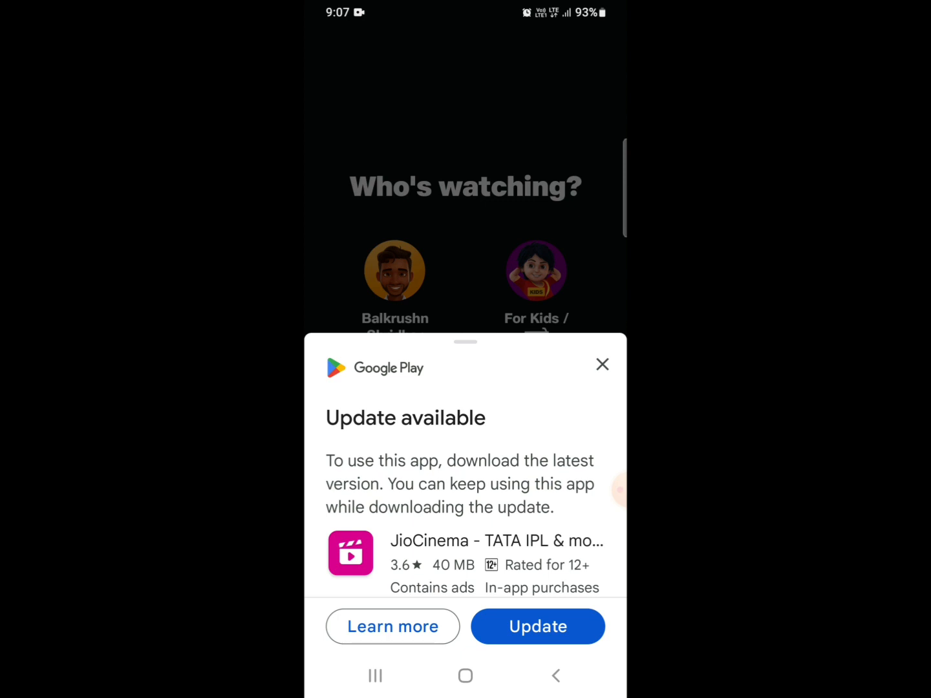
Step: Dismiss the Google Play update sheet and go back to the Android home screen
{"action": "left_click", "coordinate": [601, 365]}
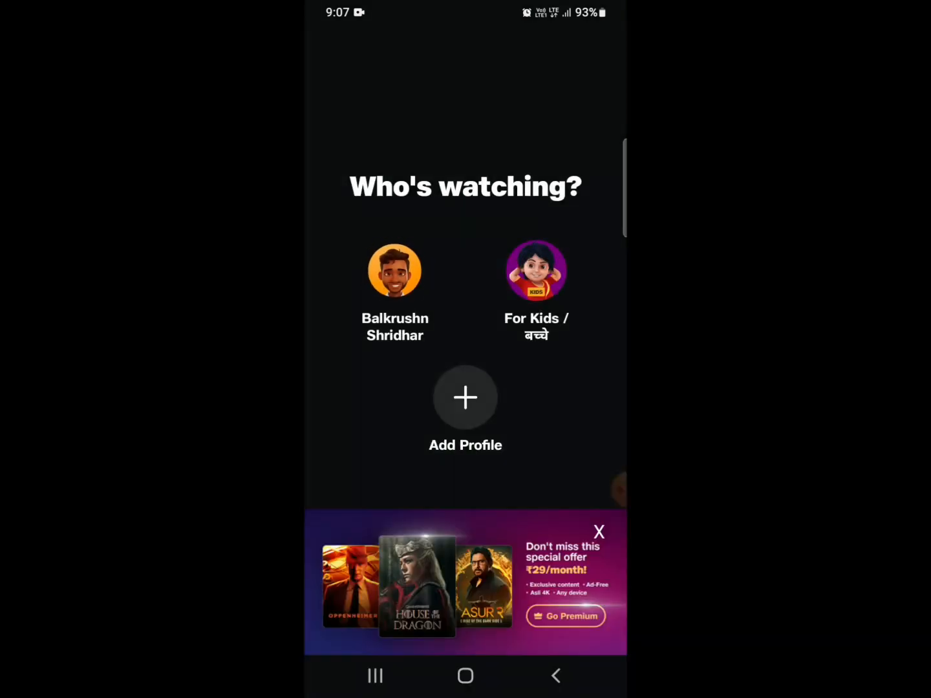
{"action": "left_click", "coordinate": [465, 675]}
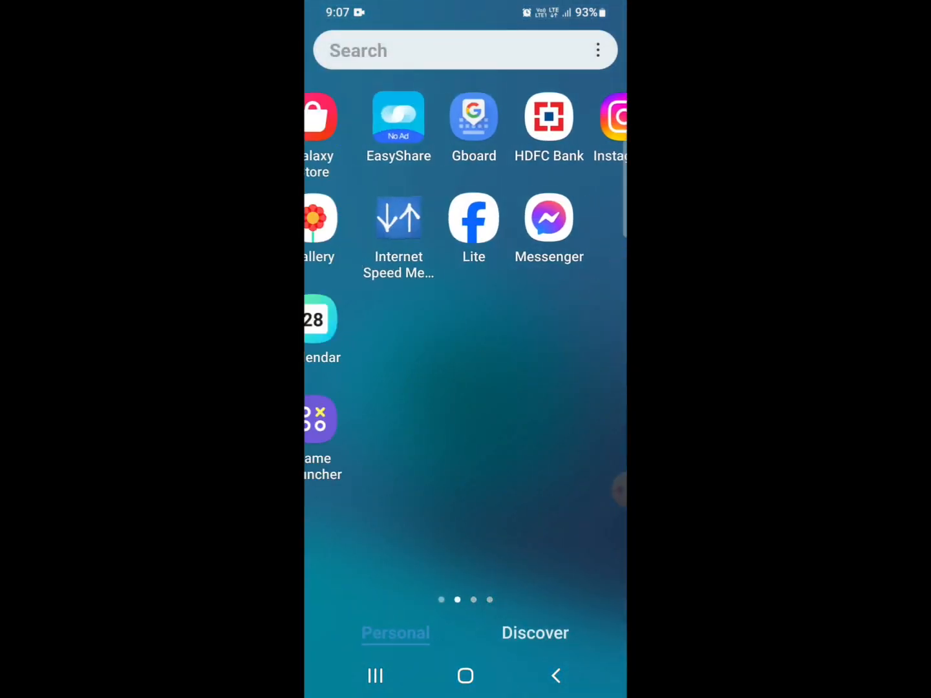
Step: Look up 'jiocinema' from Play Store recent searches, then relaunch JioCinema
{"action": "left_click", "coordinate": [474, 127]}
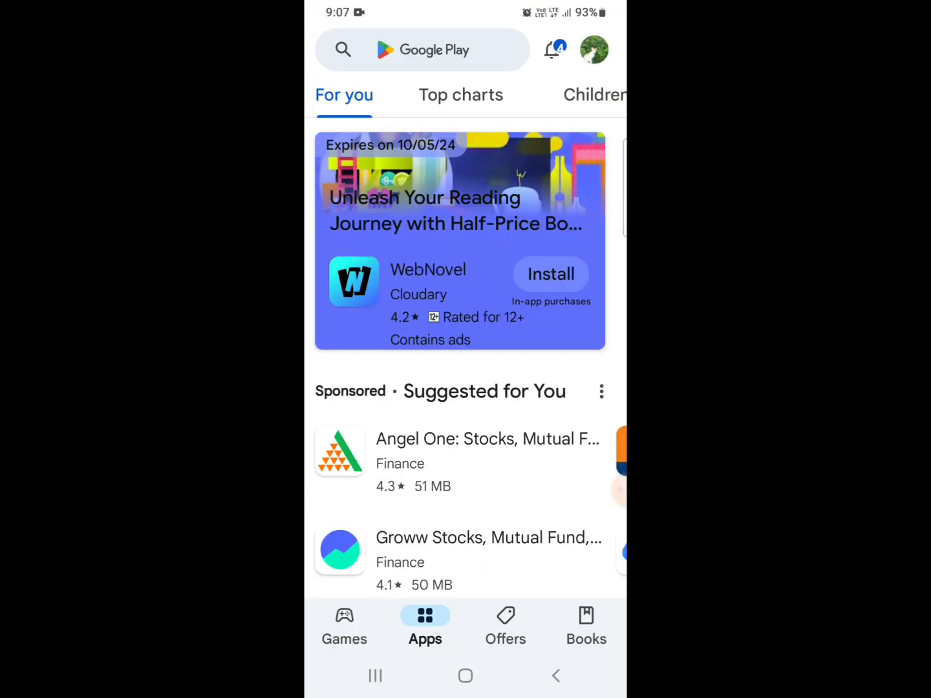
{"action": "left_click", "coordinate": [423, 49]}
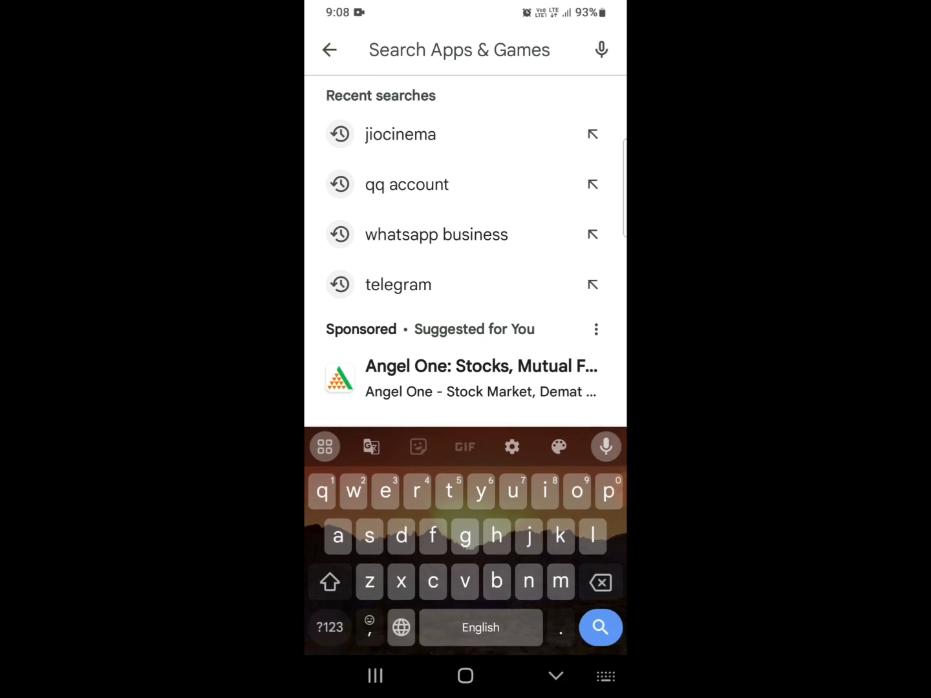
{"action": "left_click", "coordinate": [401, 135]}
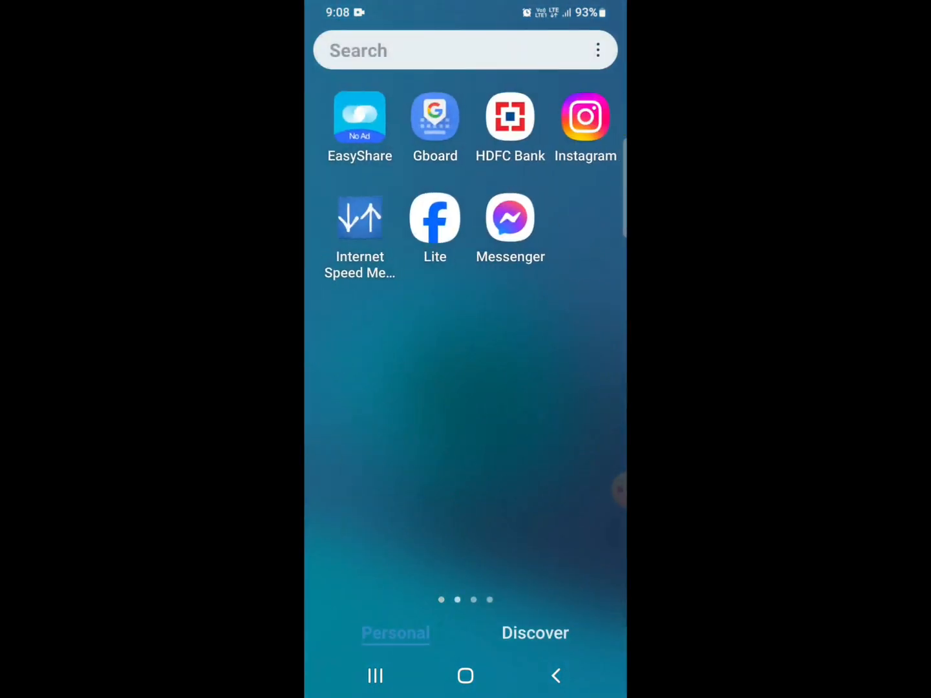
{"action": "left_click", "coordinate": [585, 118]}
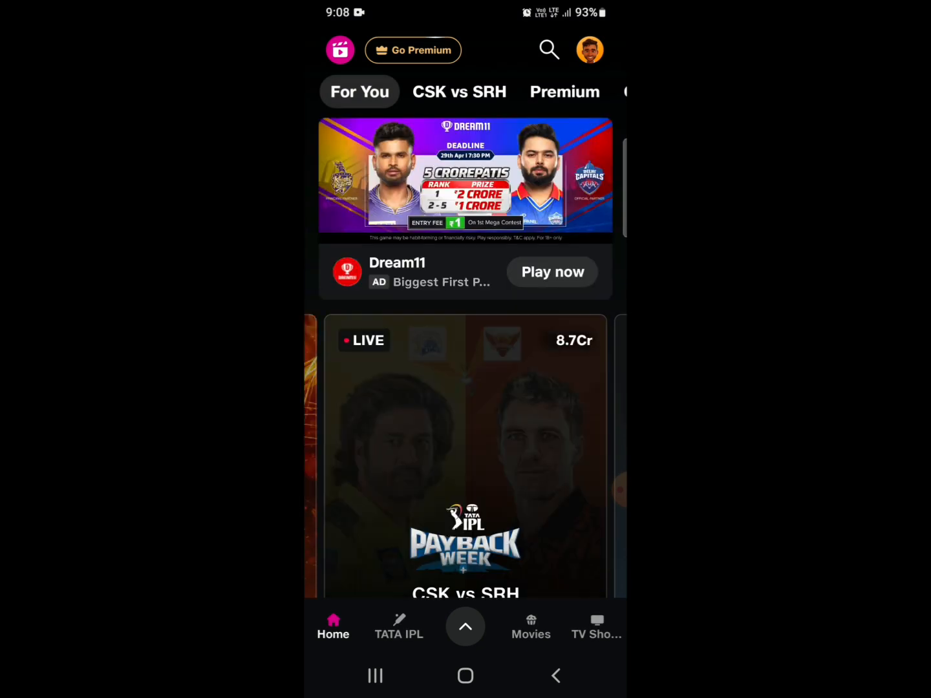
Step: Reach JioCinema's Settings page via the profile avatar
{"action": "left_click", "coordinate": [590, 49]}
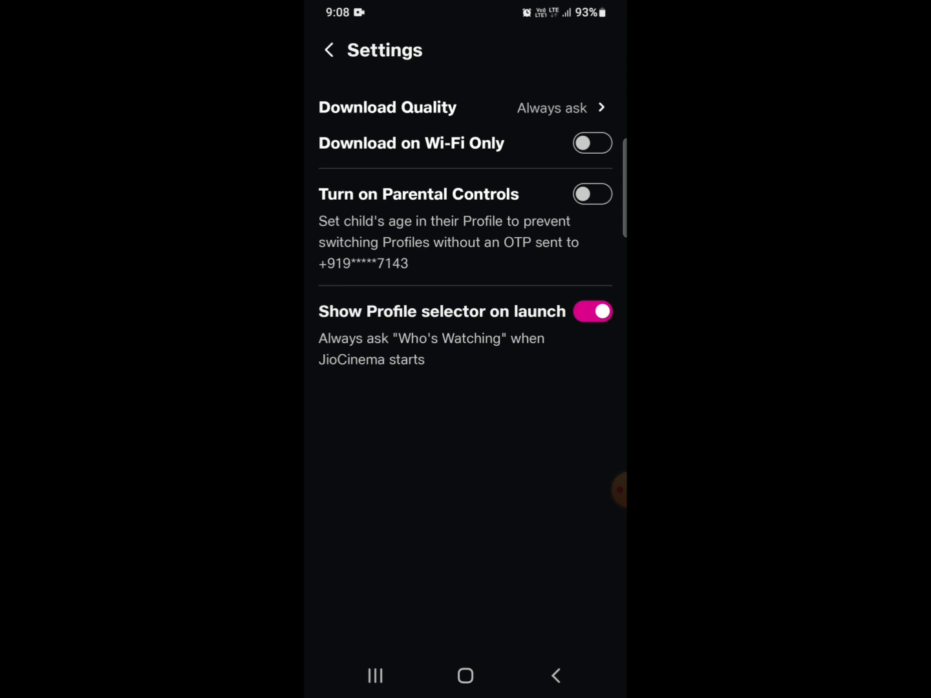
Step: Turn on Download on Wi-Fi Only and set Download Quality to Low
{"action": "left_click", "coordinate": [592, 142]}
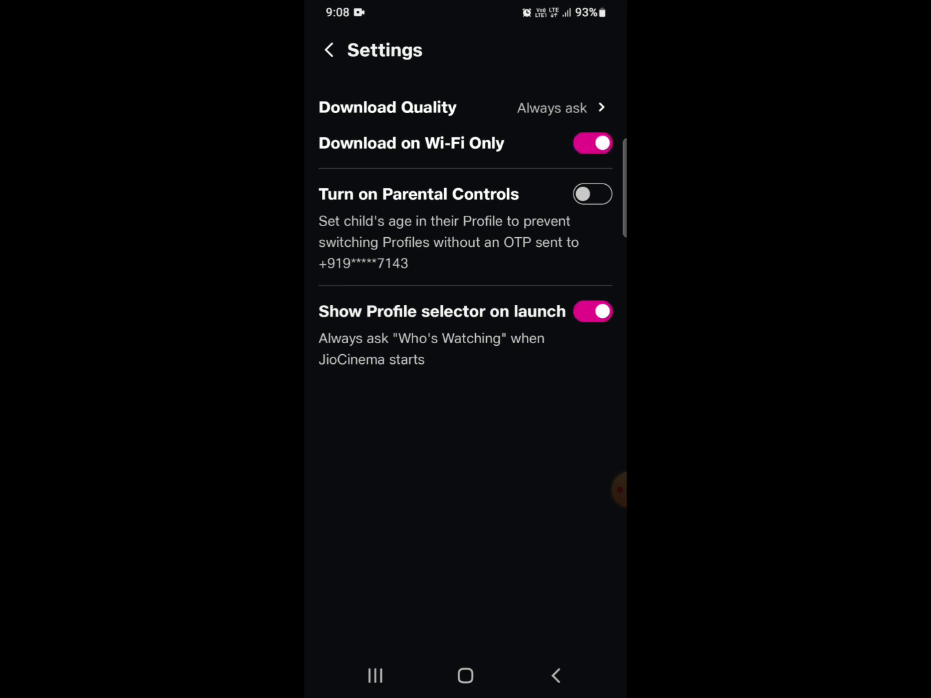
{"action": "left_click", "coordinate": [592, 142]}
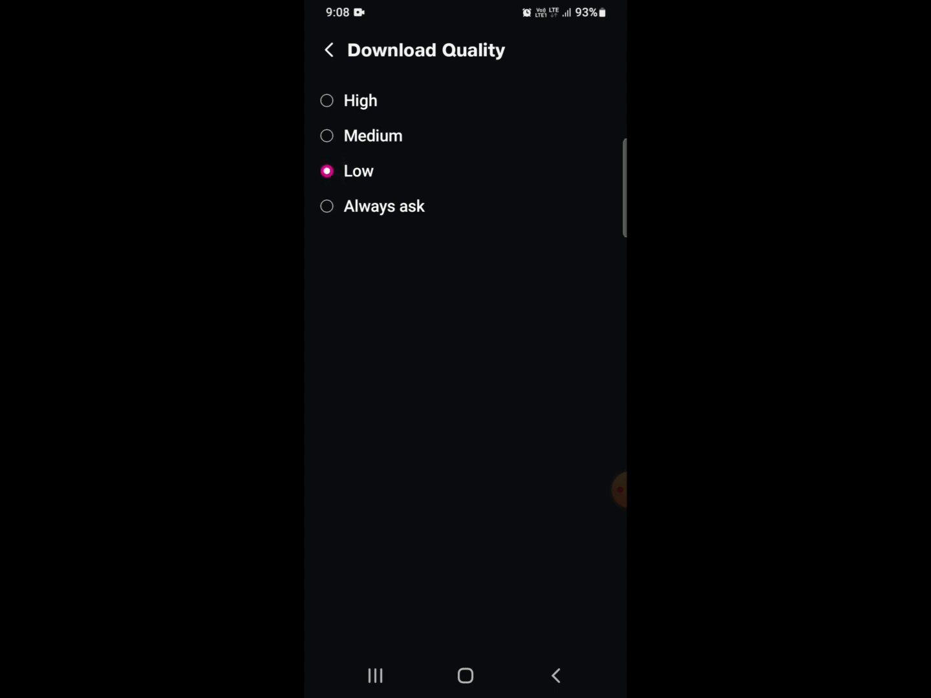
Step: Back out of Download Quality and Settings to the JioCinema home feed
{"action": "left_click", "coordinate": [330, 49]}
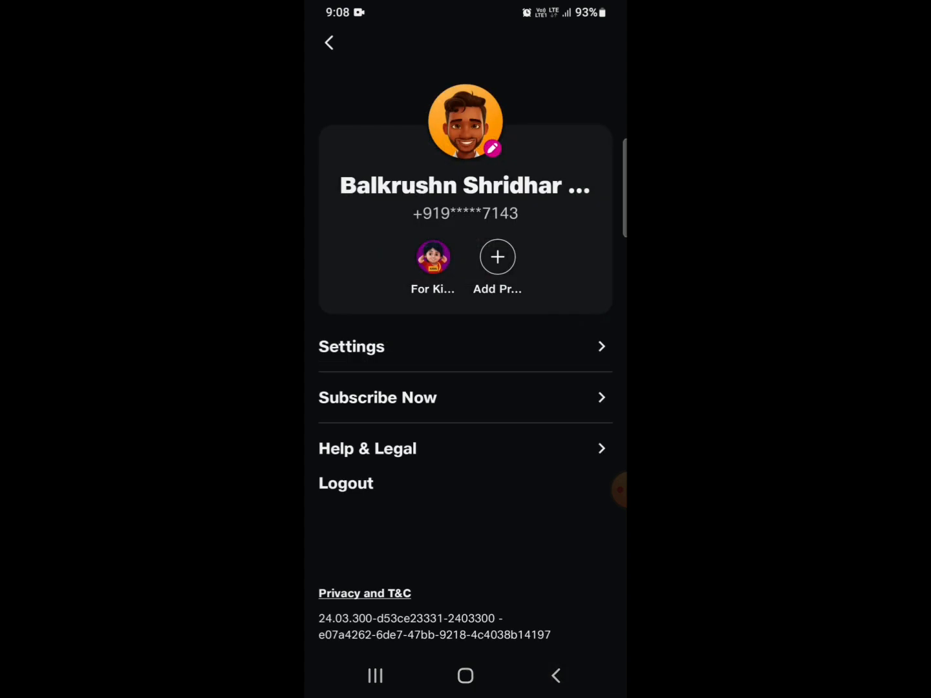
{"action": "left_click", "coordinate": [330, 43]}
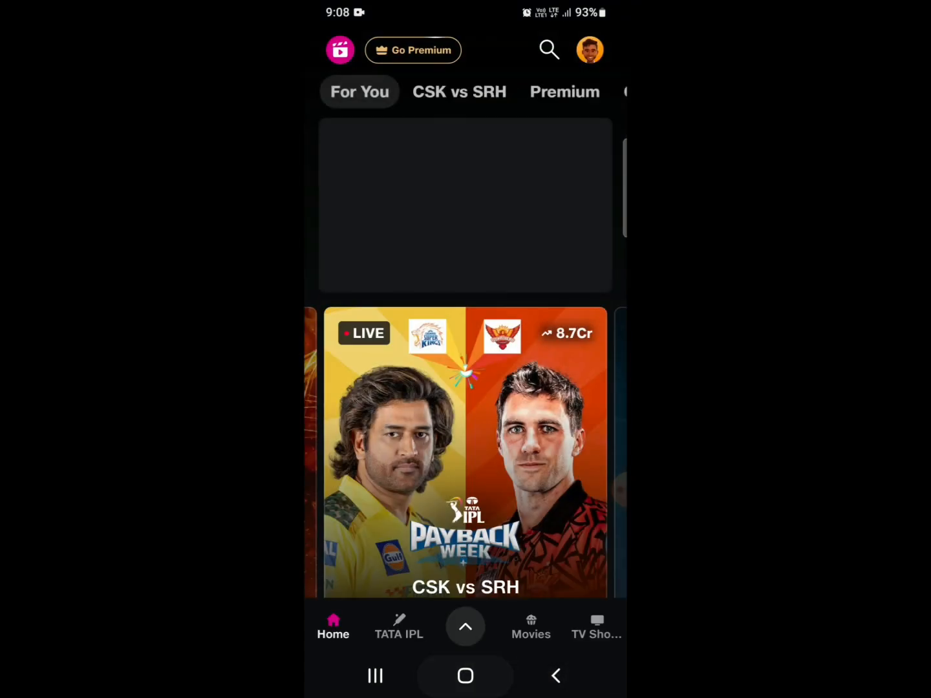